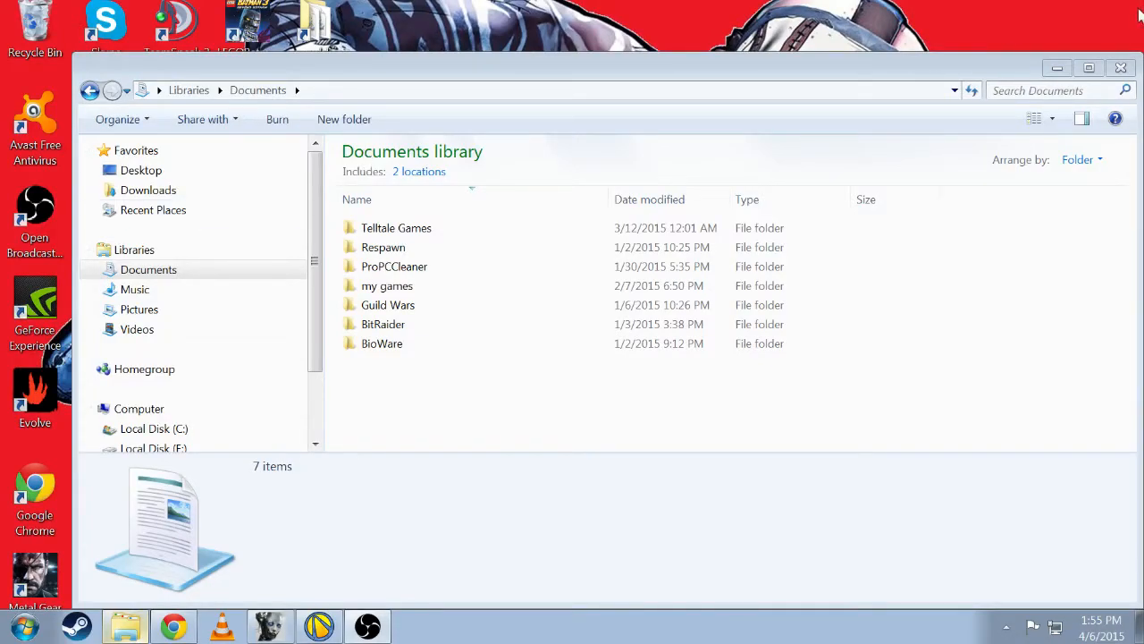
# Navigate through my games, borderlands the pre-sequel, willowgame, savedata into the numbered Steam ID folder.
pyautogui.click(1121, 68)
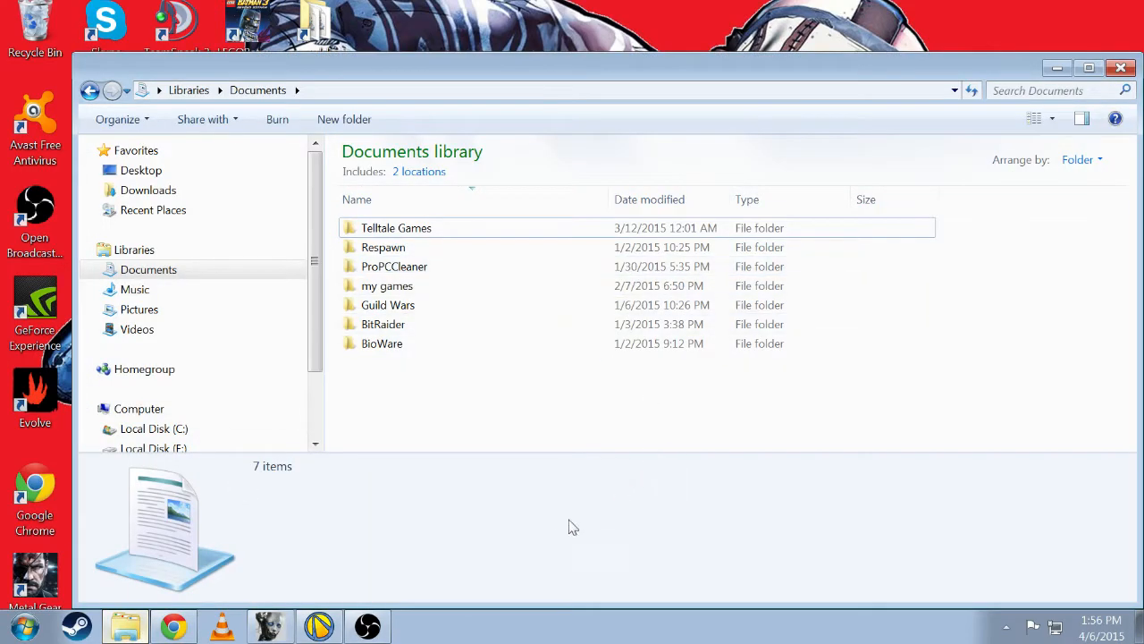
pyautogui.moveTo(673, 207)
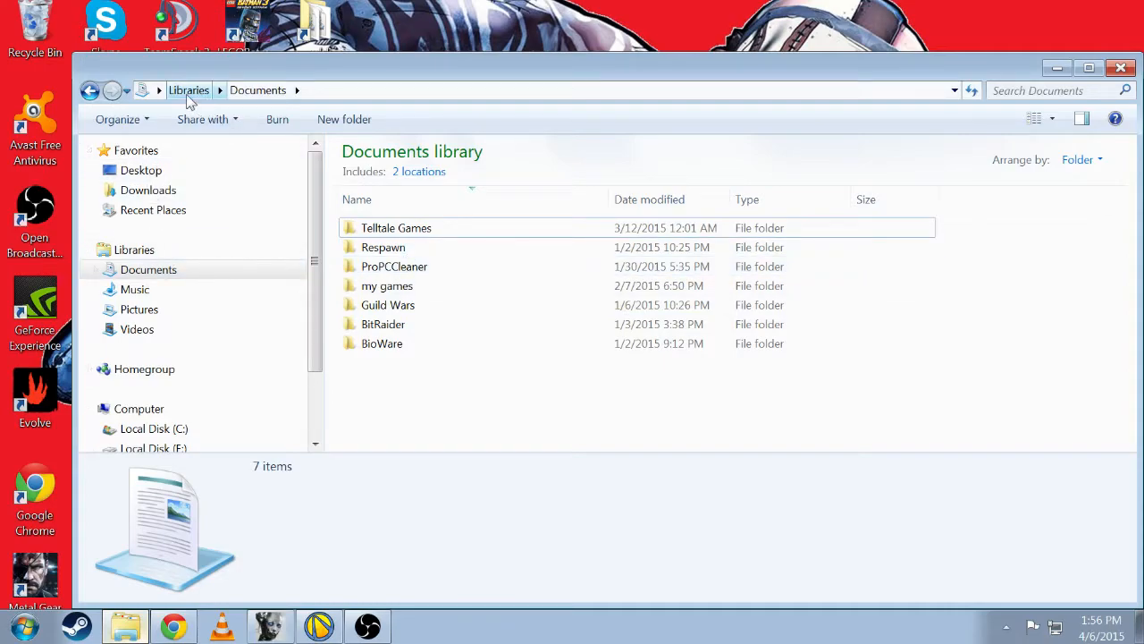
pyautogui.doubleClick(386, 287)
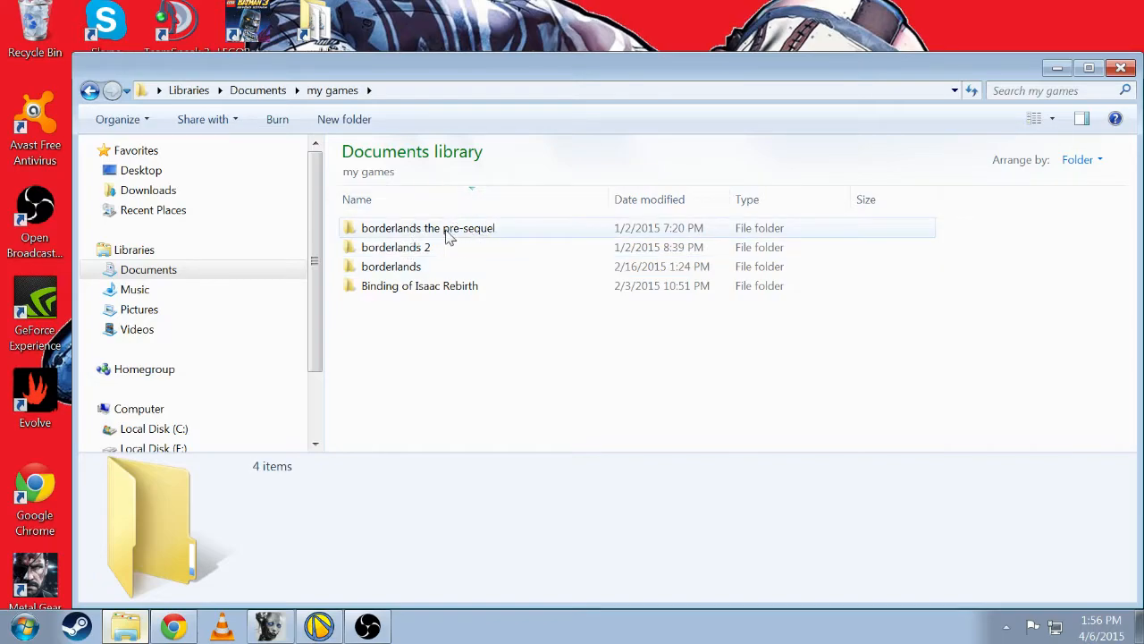
pyautogui.doubleClick(426, 227)
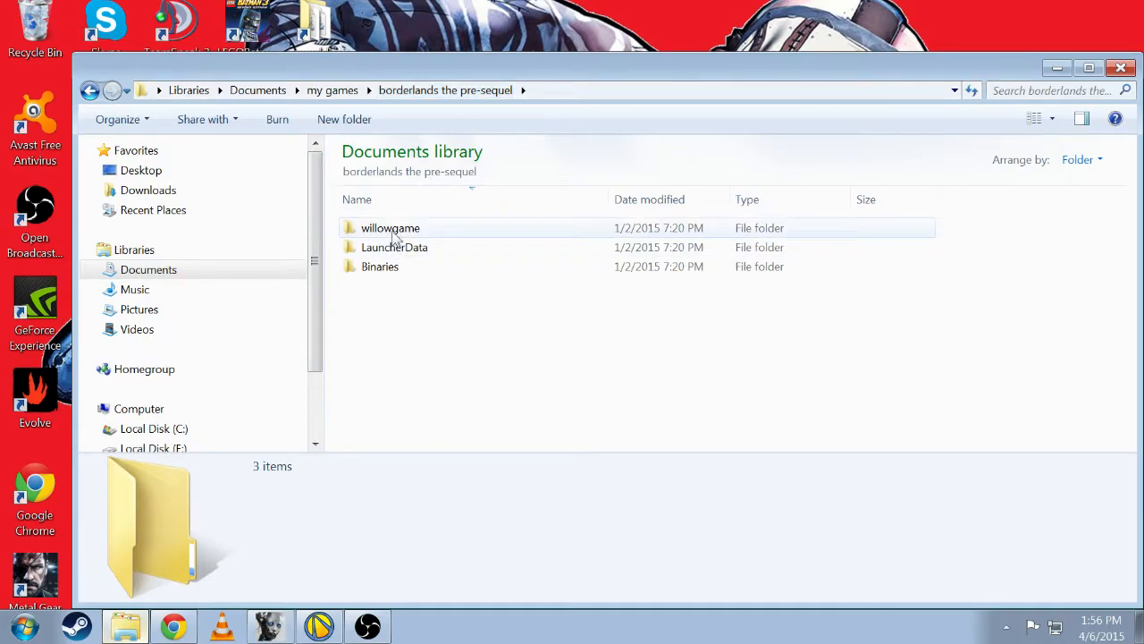
pyautogui.doubleClick(390, 227)
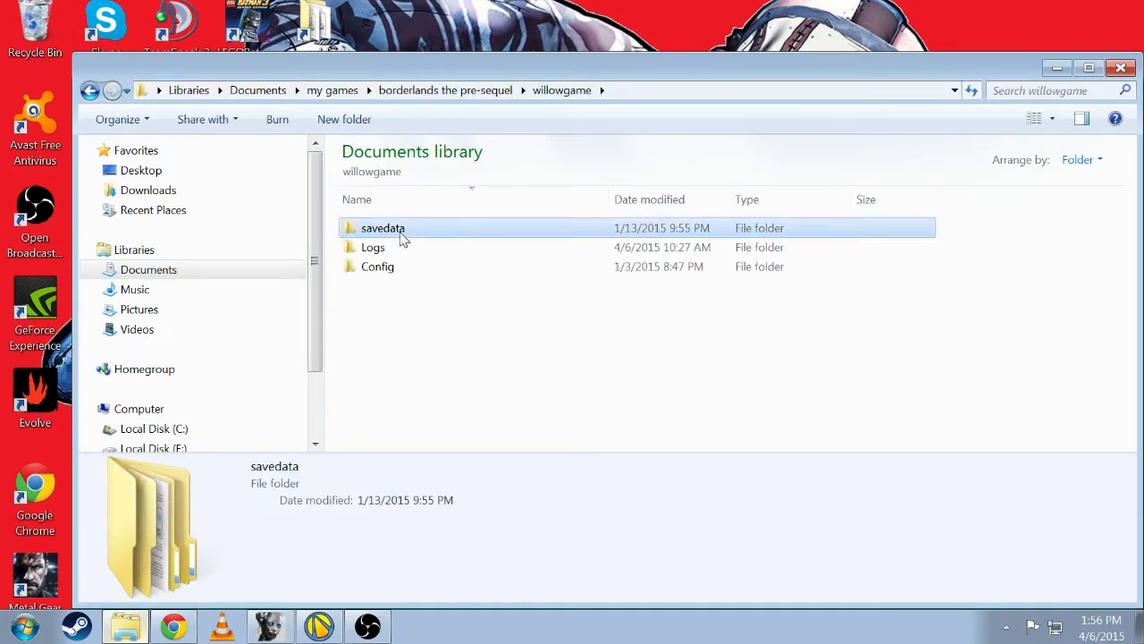
pyautogui.doubleClick(383, 227)
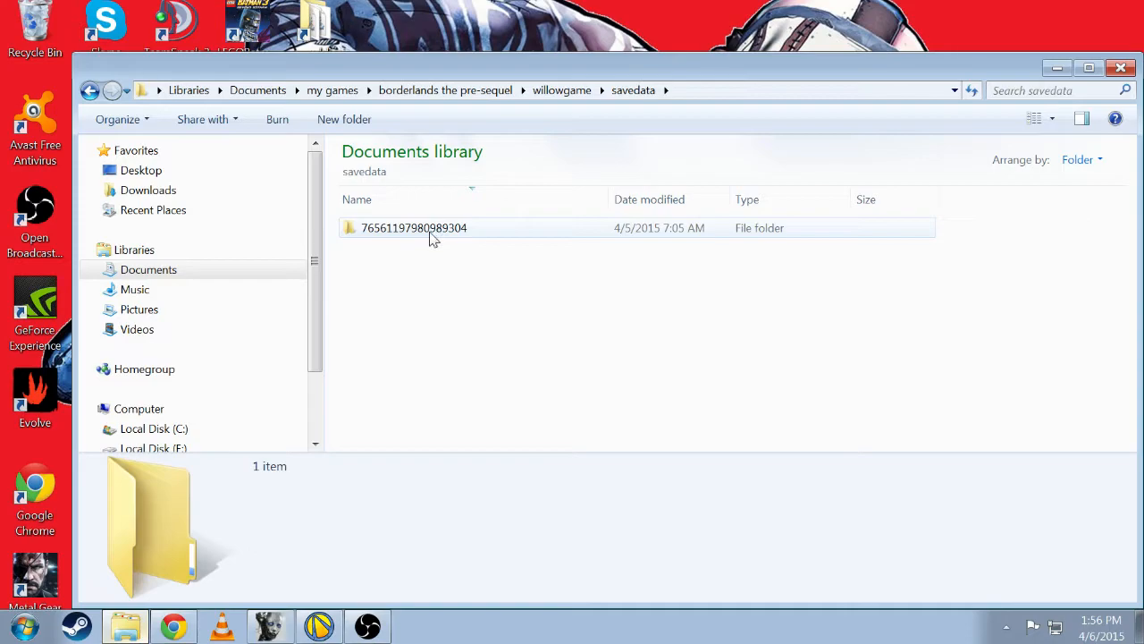
pyautogui.doubleClick(413, 227)
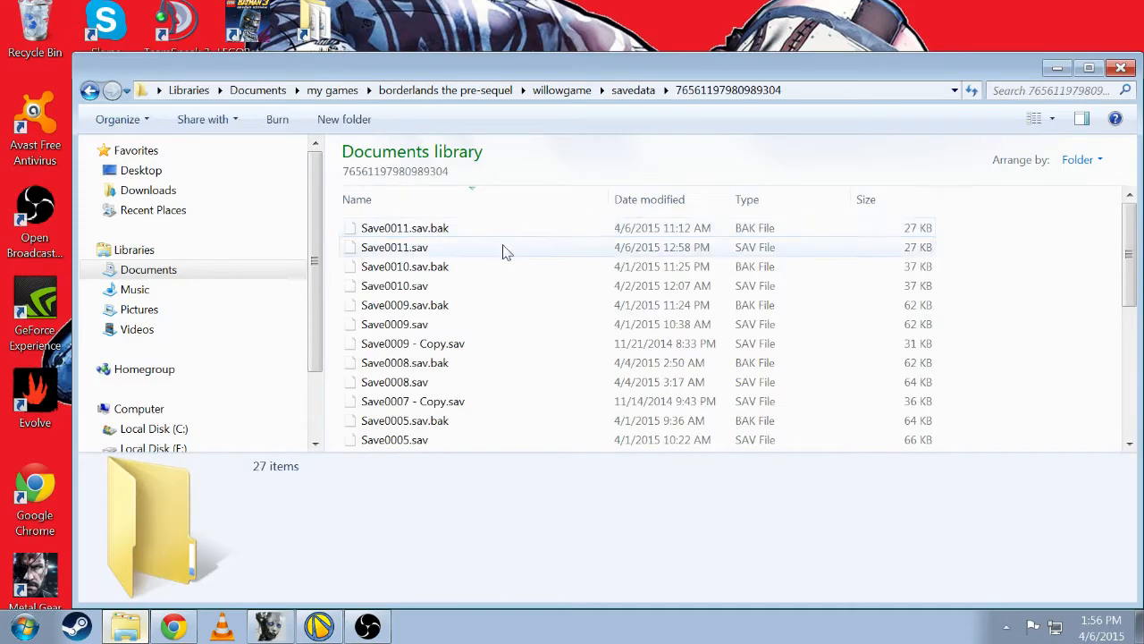
pyautogui.scroll(-3)
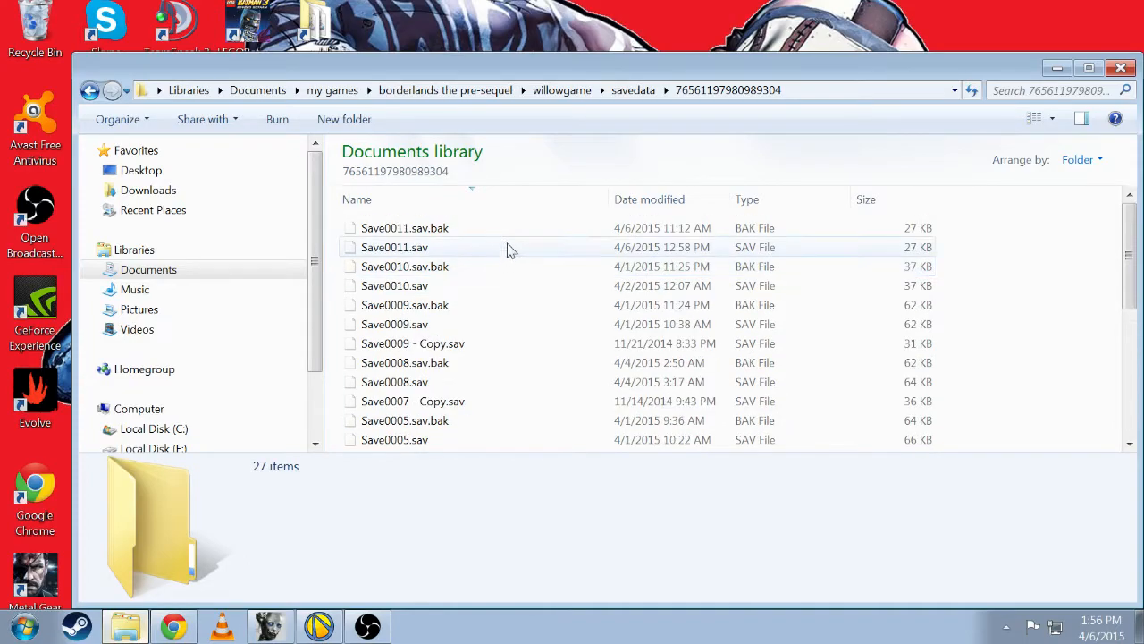
pyautogui.moveTo(1001, 140)
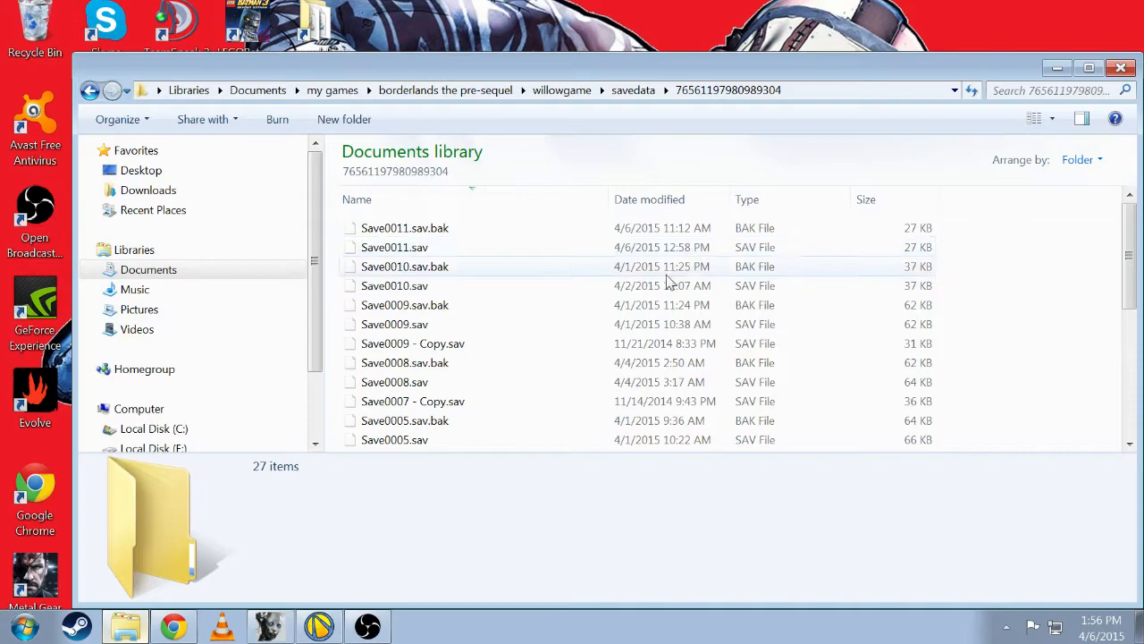
pyautogui.scroll(-3)
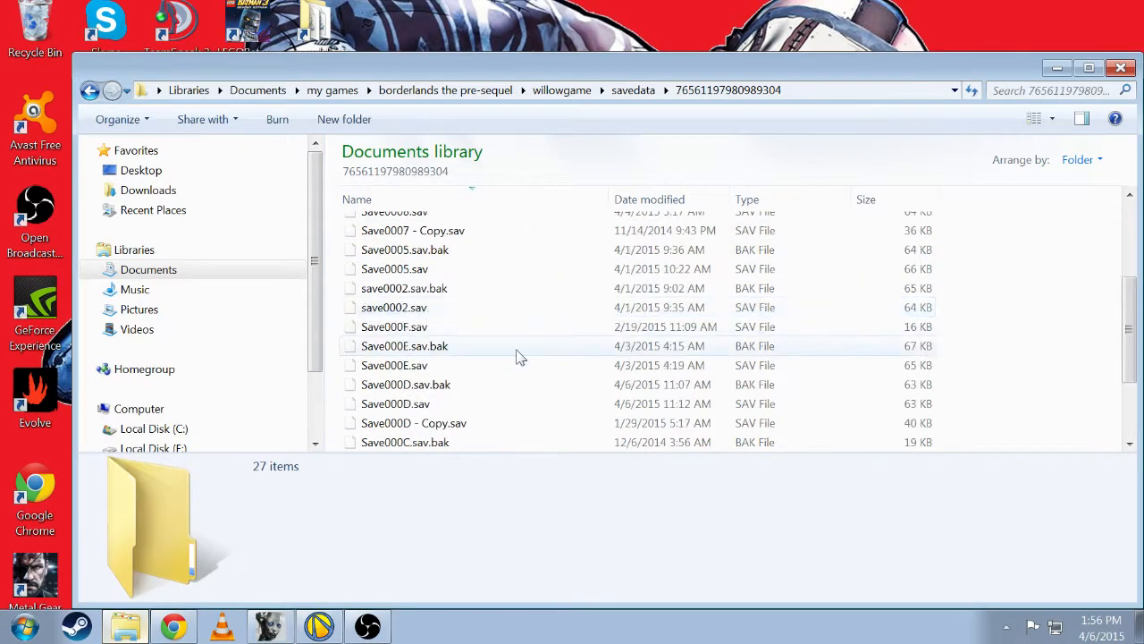
pyautogui.scroll(-3)
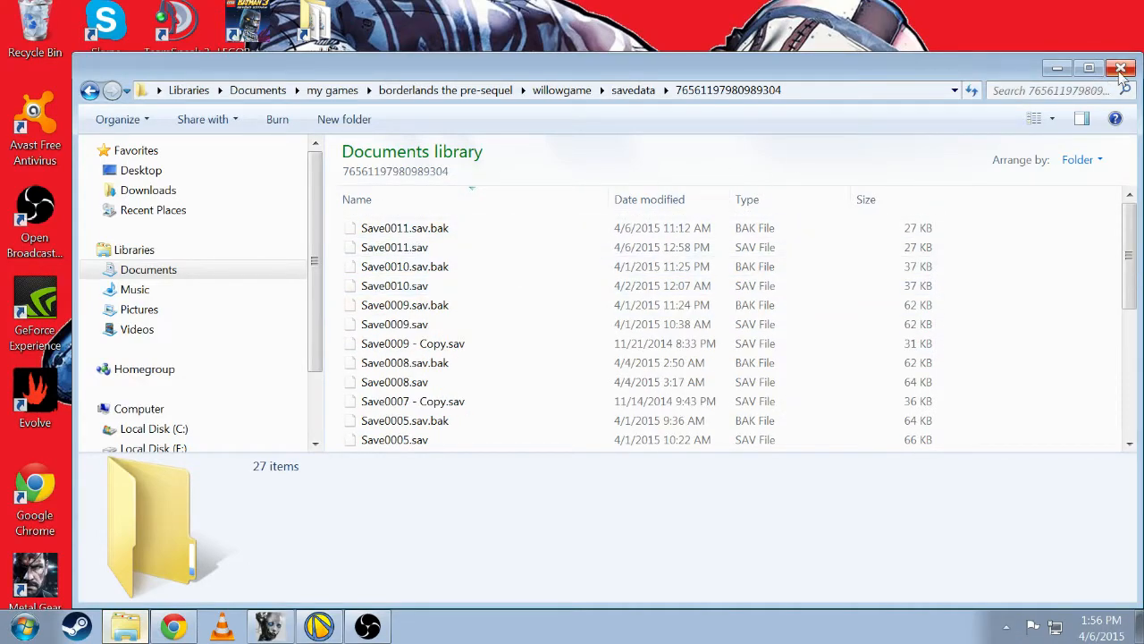
# Close the save folder, launch Borderlands: The Pre-Sequel from its shortcut and dismiss Steam's already-running error.
pyautogui.click(1119, 68)
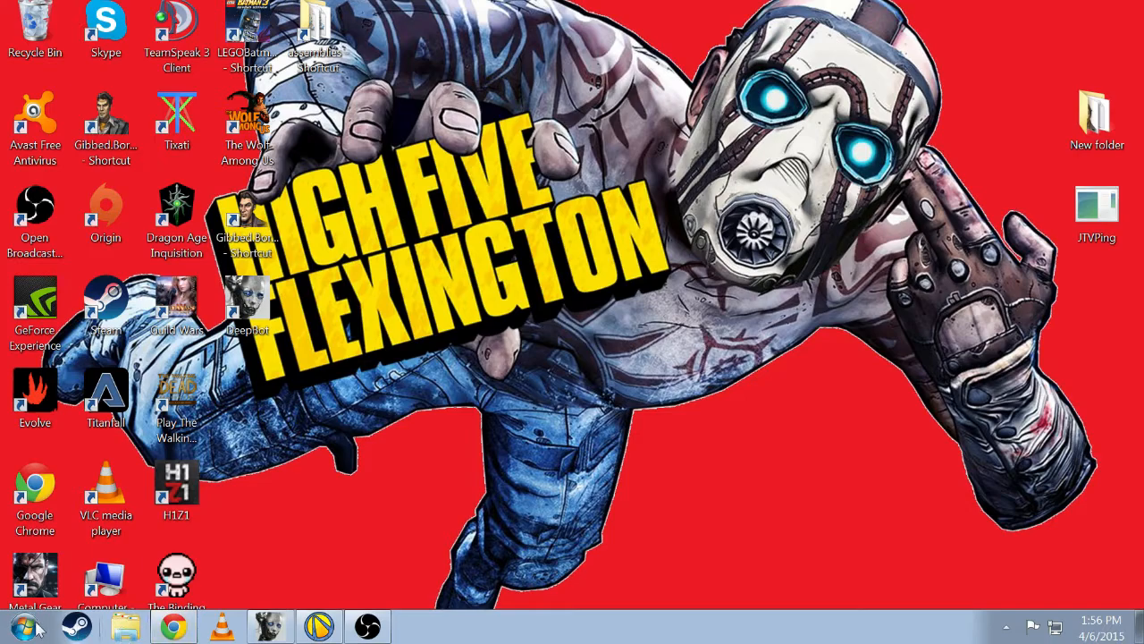
pyautogui.click(21, 622)
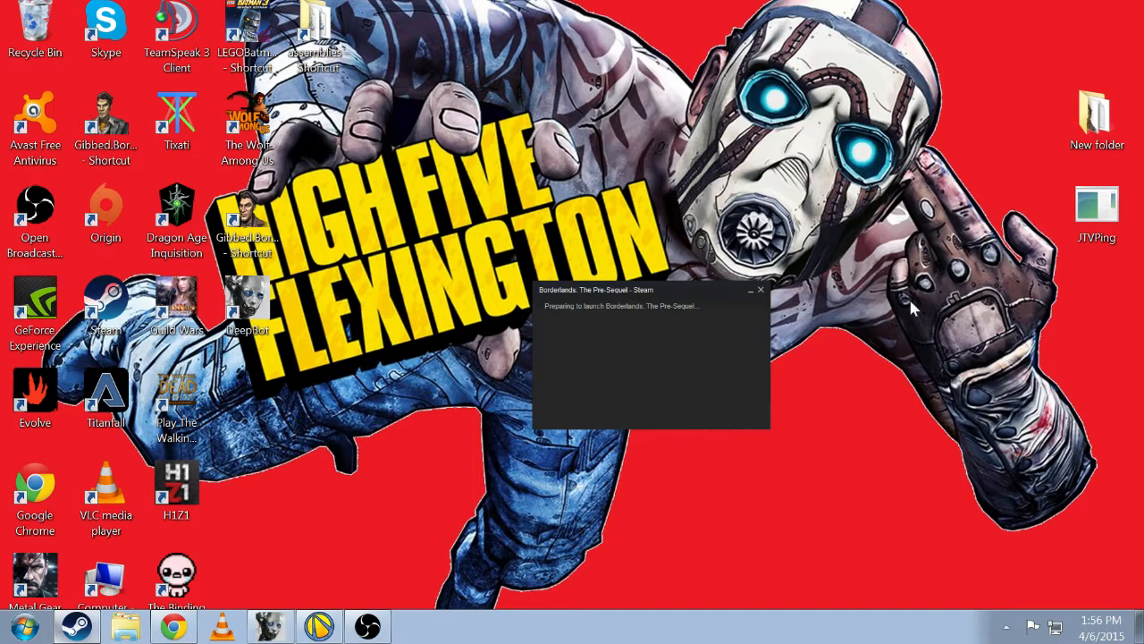
pyautogui.moveTo(814, 295)
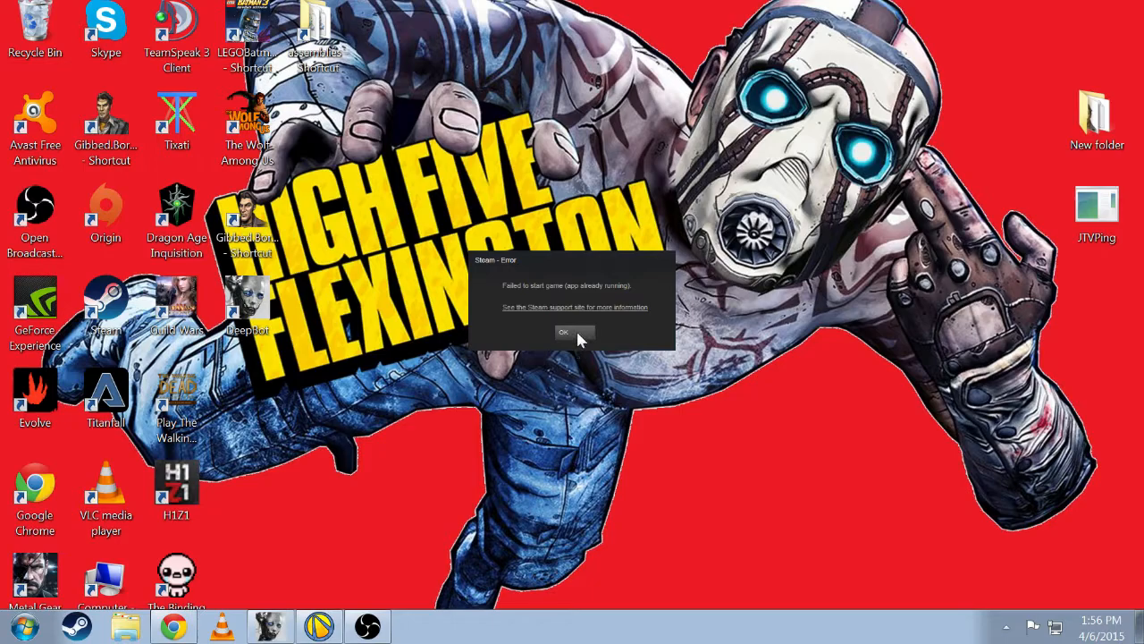
pyautogui.click(565, 331)
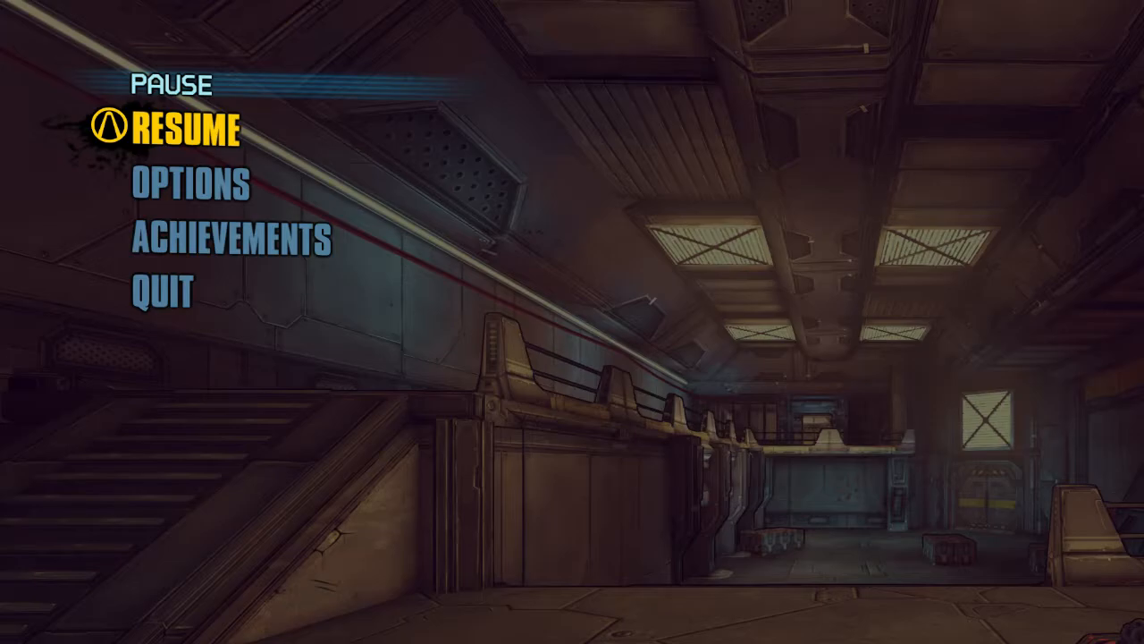
# Quit Borderlands: The Pre-Sequel from its menu and confirm Yes on the quit prompt.
pyautogui.press('Down')
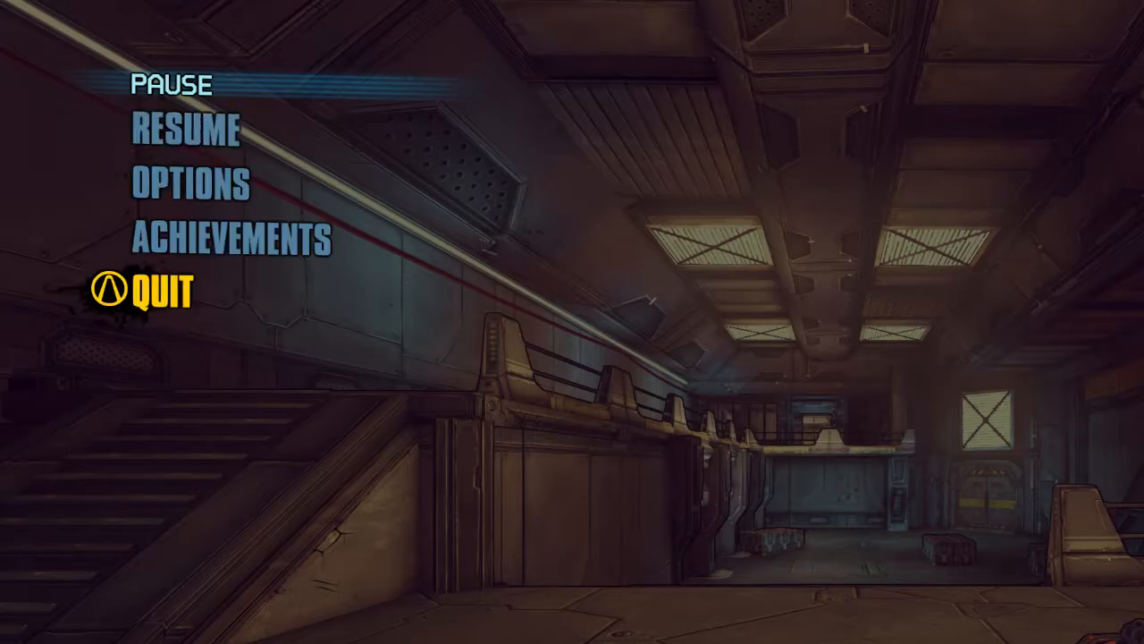
pyautogui.click(165, 290)
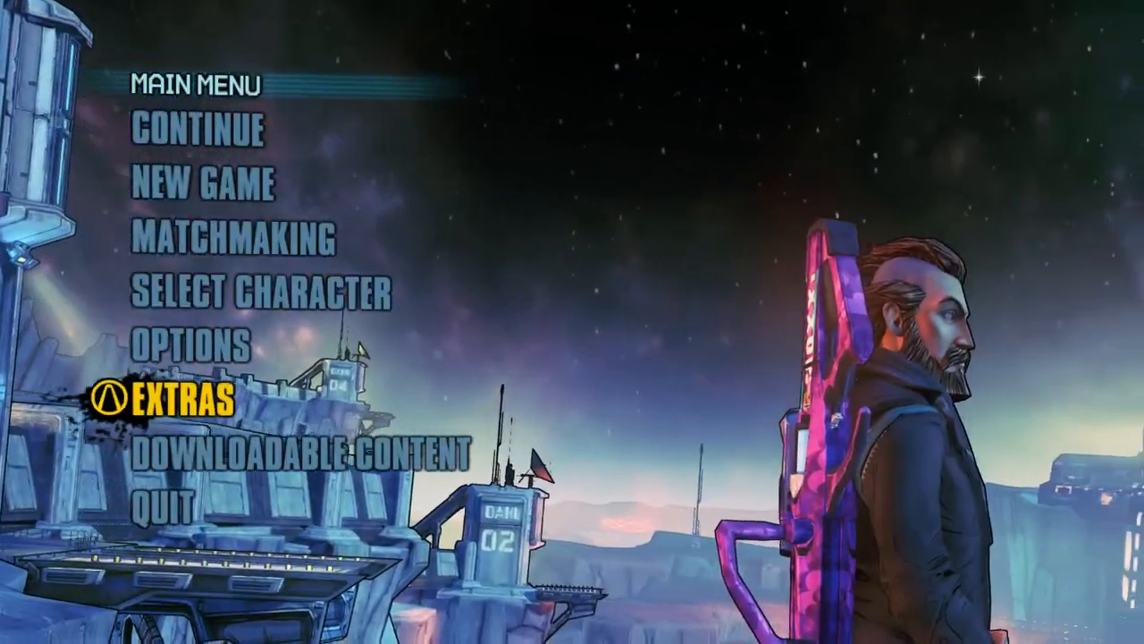
pyautogui.click(157, 511)
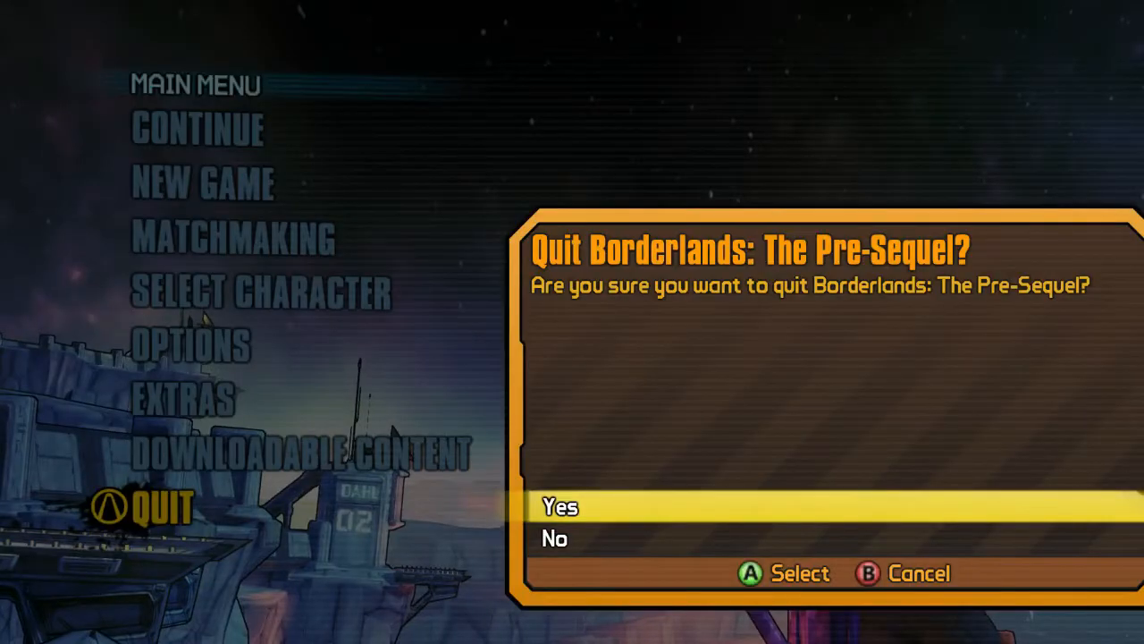
pyautogui.click(563, 508)
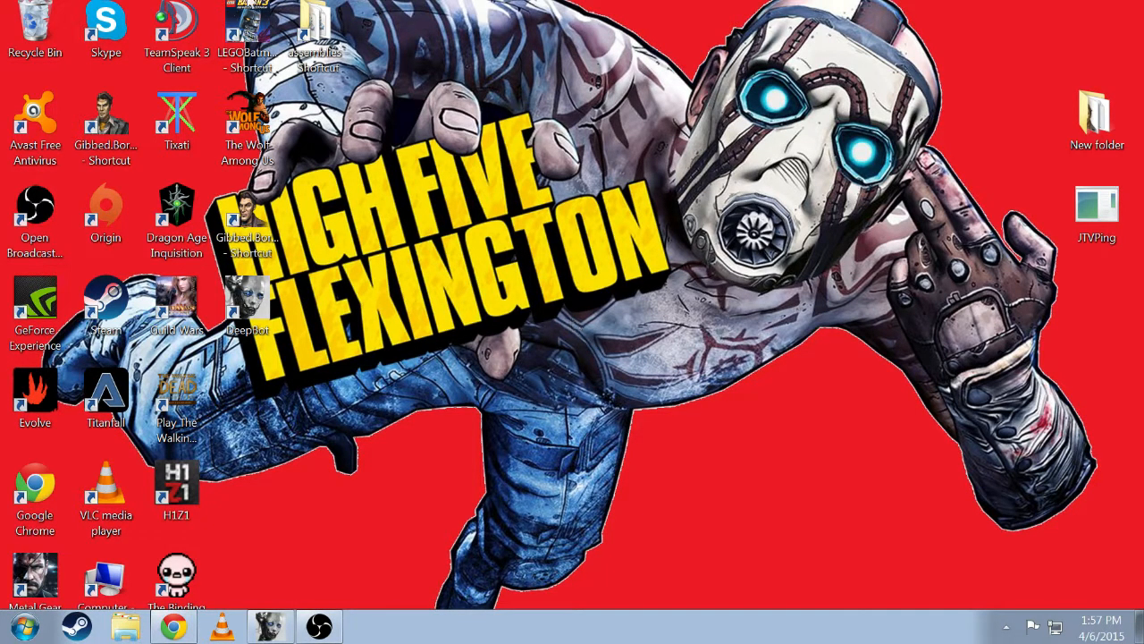
pyautogui.moveTo(572, 259)
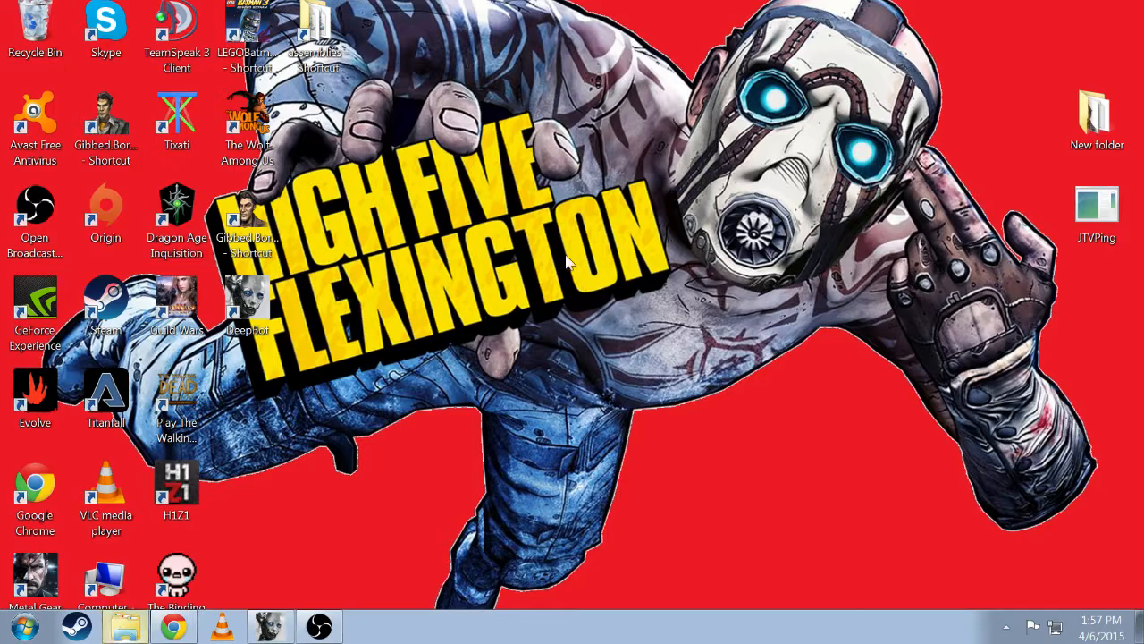
# Open a Windows Explorer window on the Libraries view from the taskbar.
pyautogui.click(124, 625)
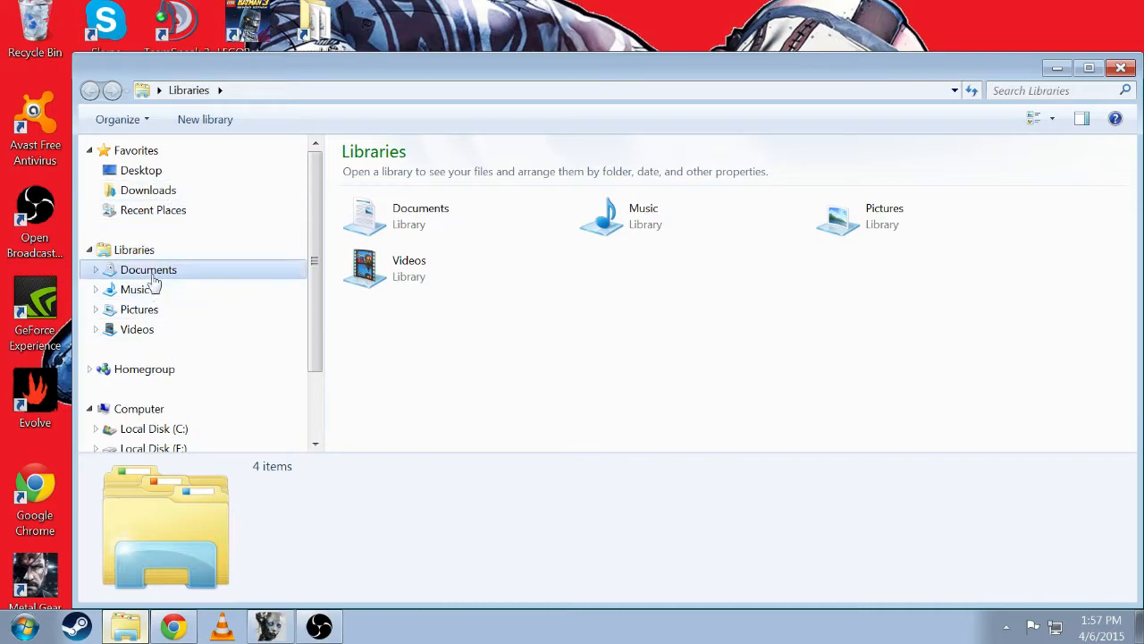
# Navigate from Documents through my games and borderlands the pre-sequel into the savedata profile folder.
pyautogui.doubleClick(146, 268)
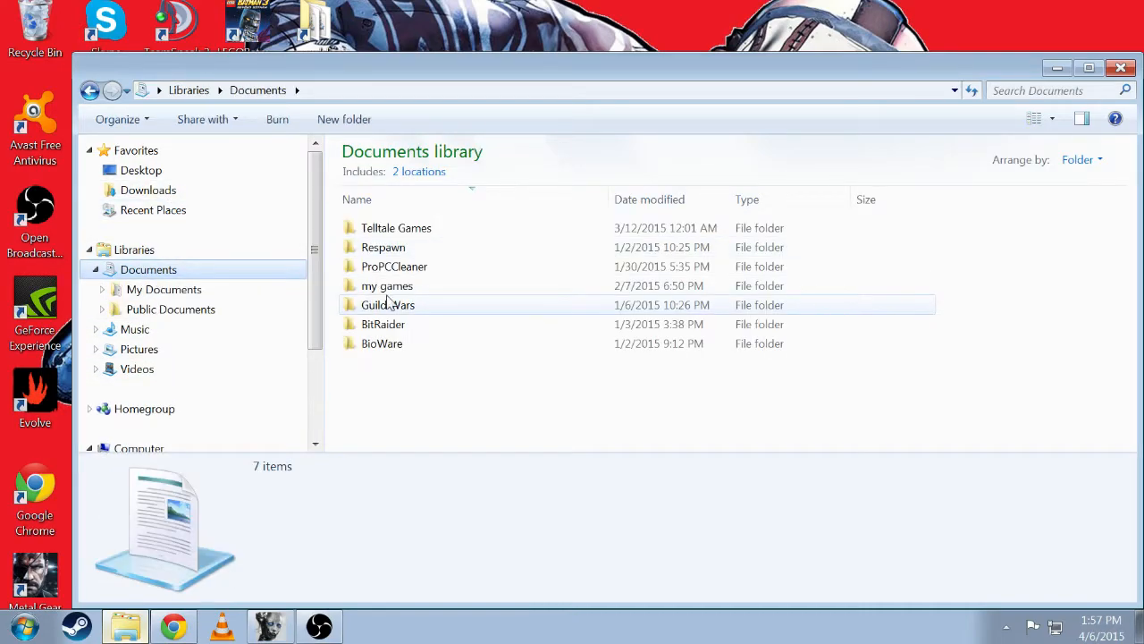
pyautogui.doubleClick(386, 286)
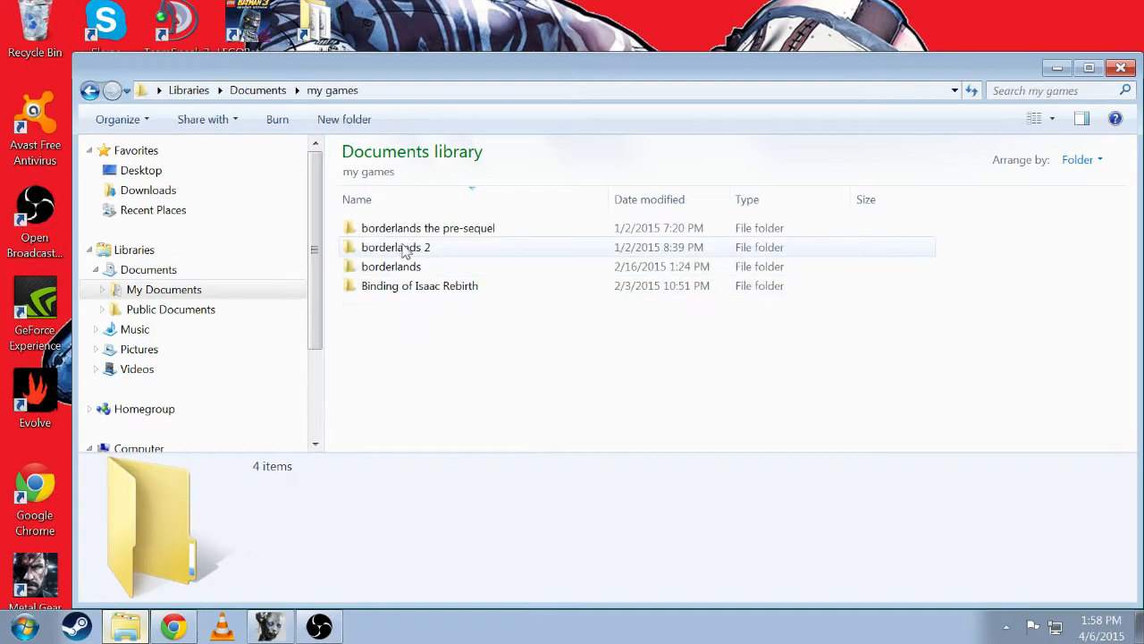
pyautogui.click(428, 227)
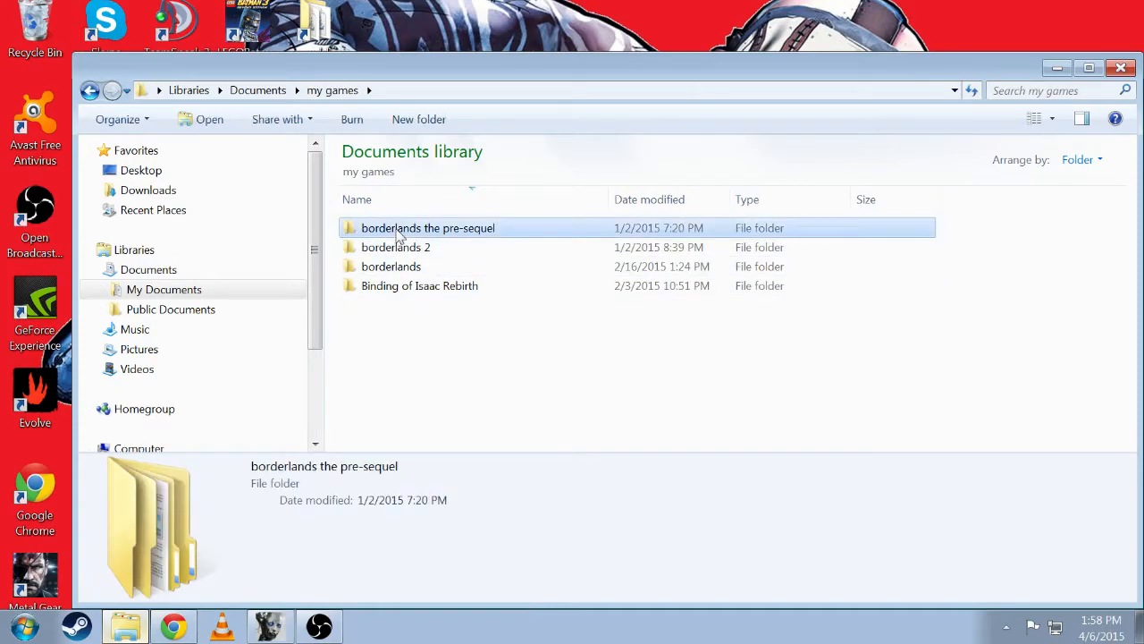
pyautogui.doubleClick(425, 227)
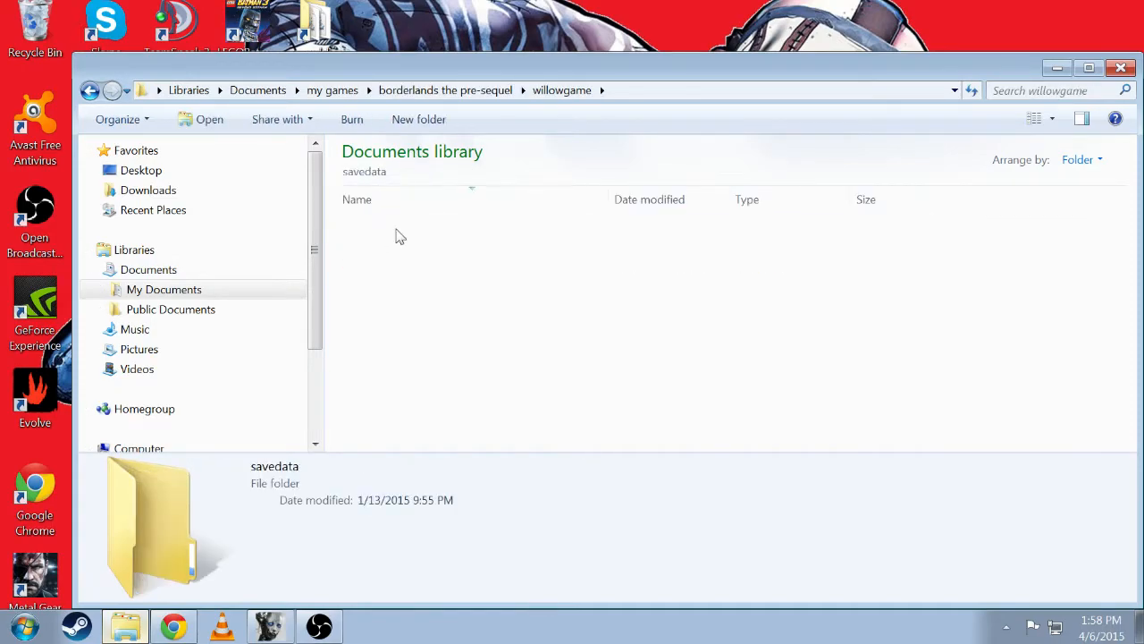
pyautogui.doubleClick(150, 522)
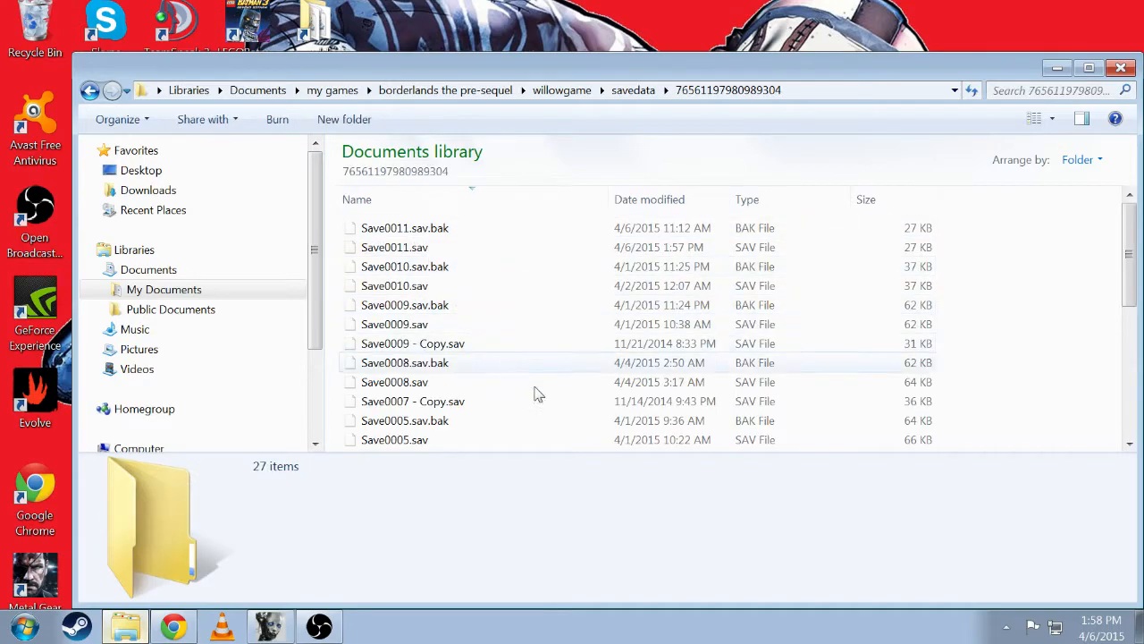
pyautogui.moveTo(626, 372)
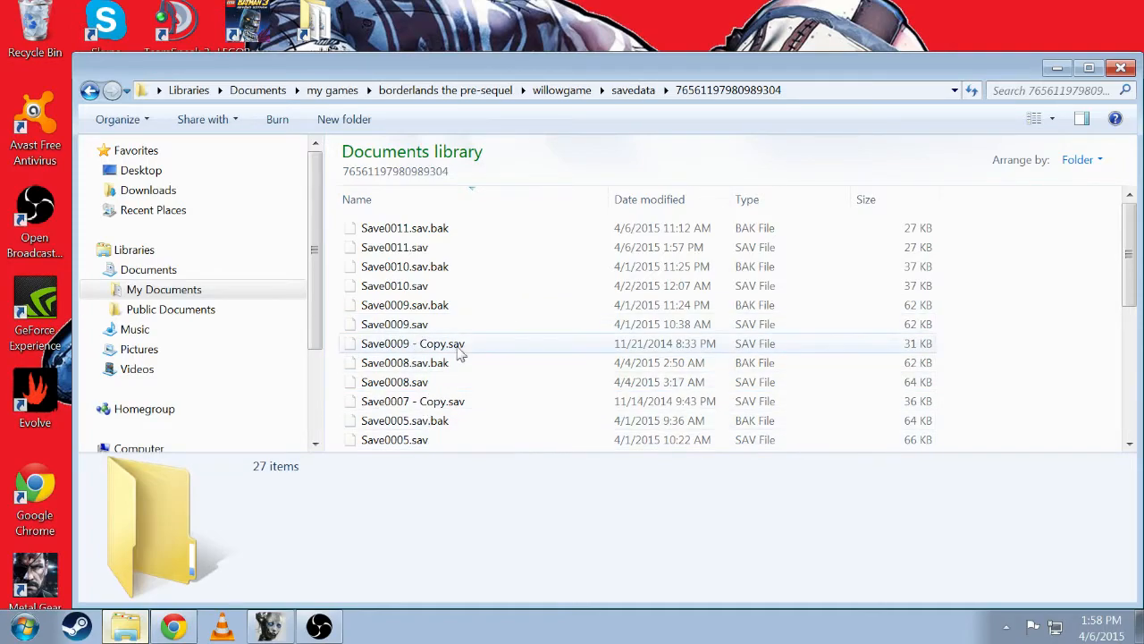
pyautogui.scroll(-3)
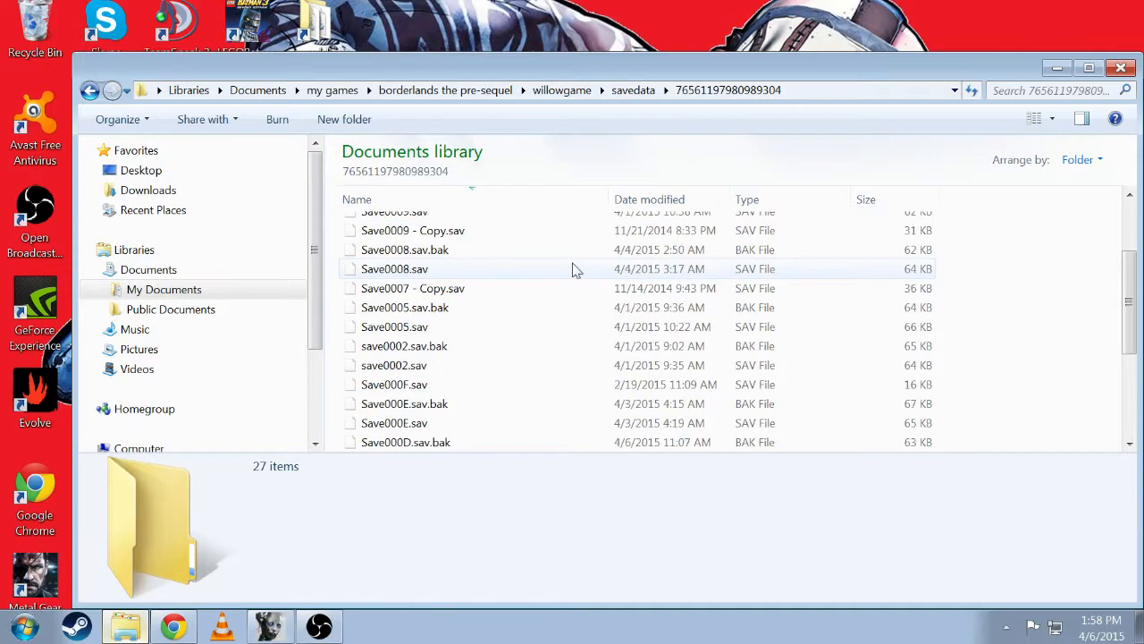
pyautogui.scroll(-3)
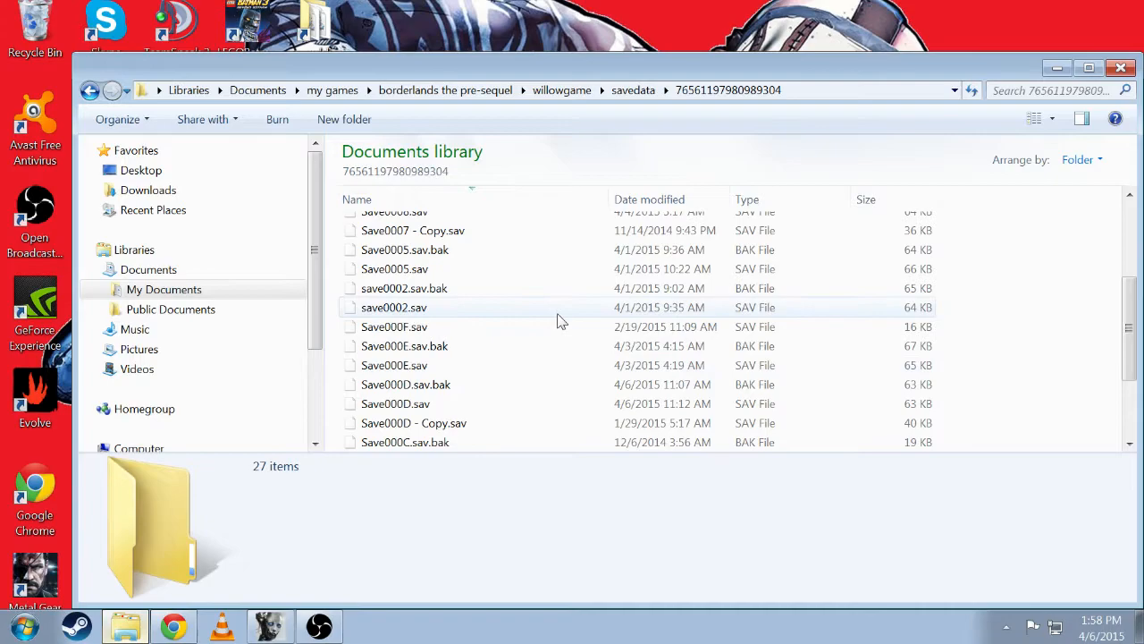
pyautogui.scroll(-3)
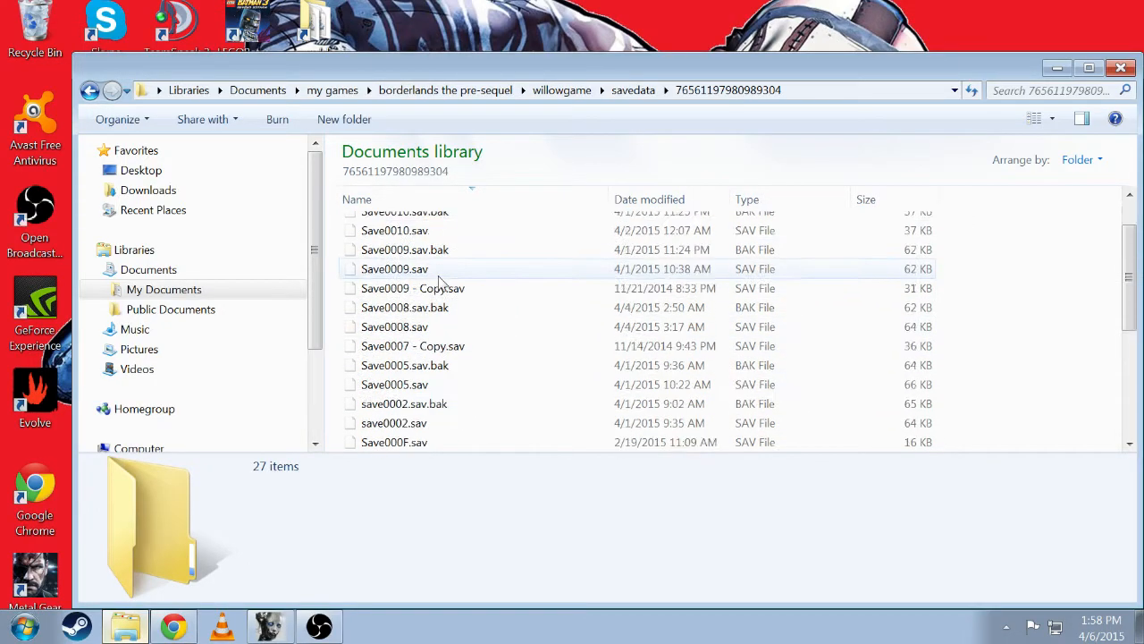
pyautogui.scroll(-3)
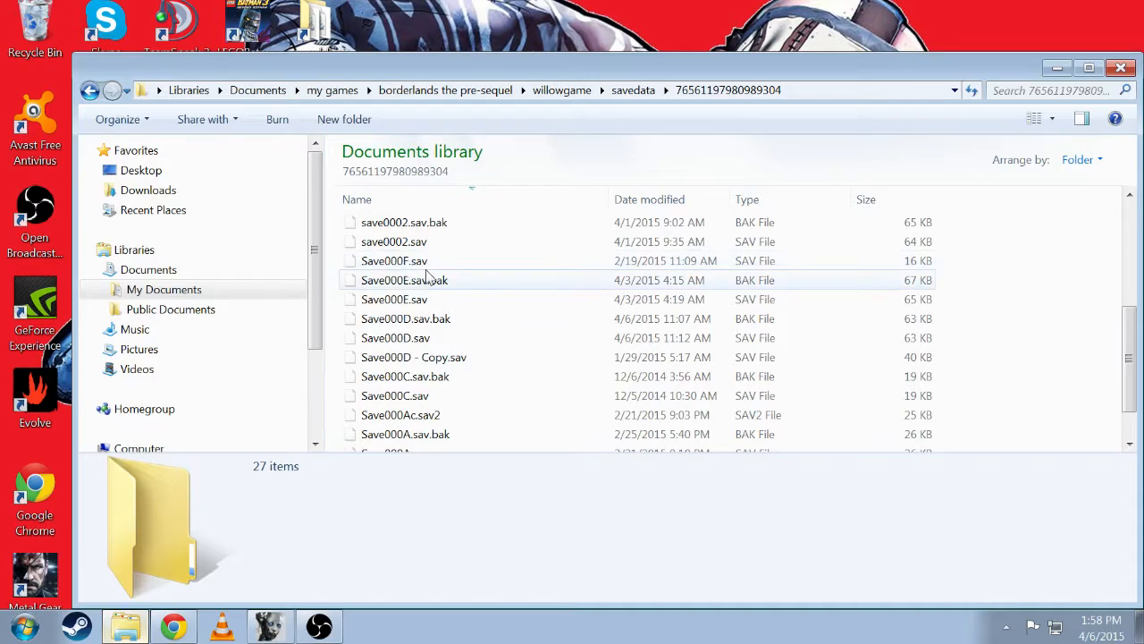
pyautogui.moveTo(490, 297)
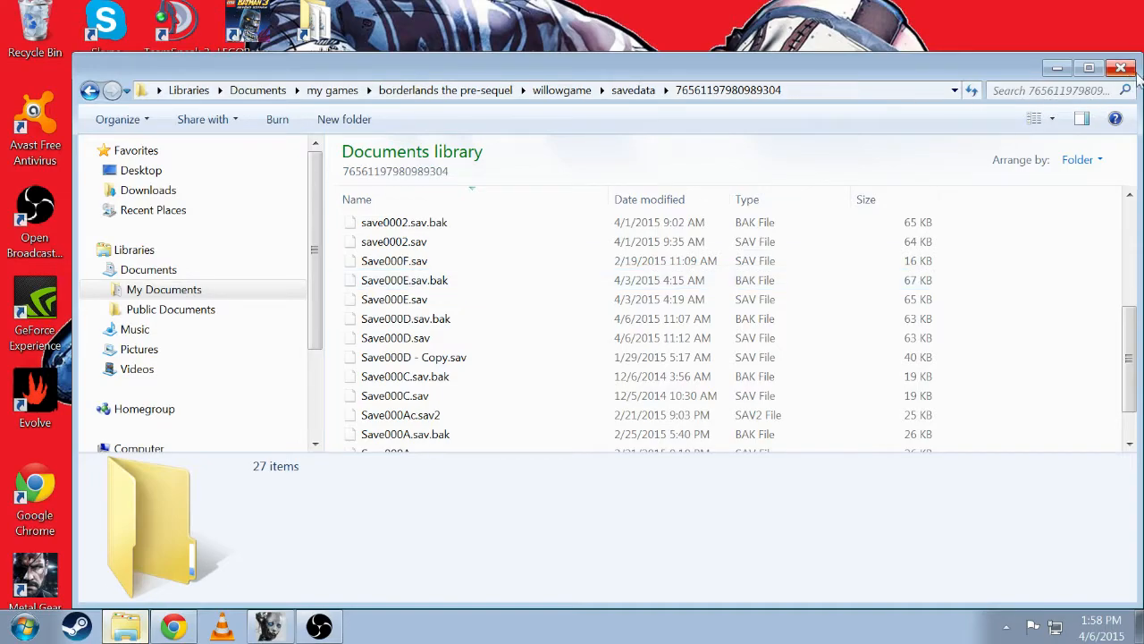
pyautogui.moveTo(1123, 68)
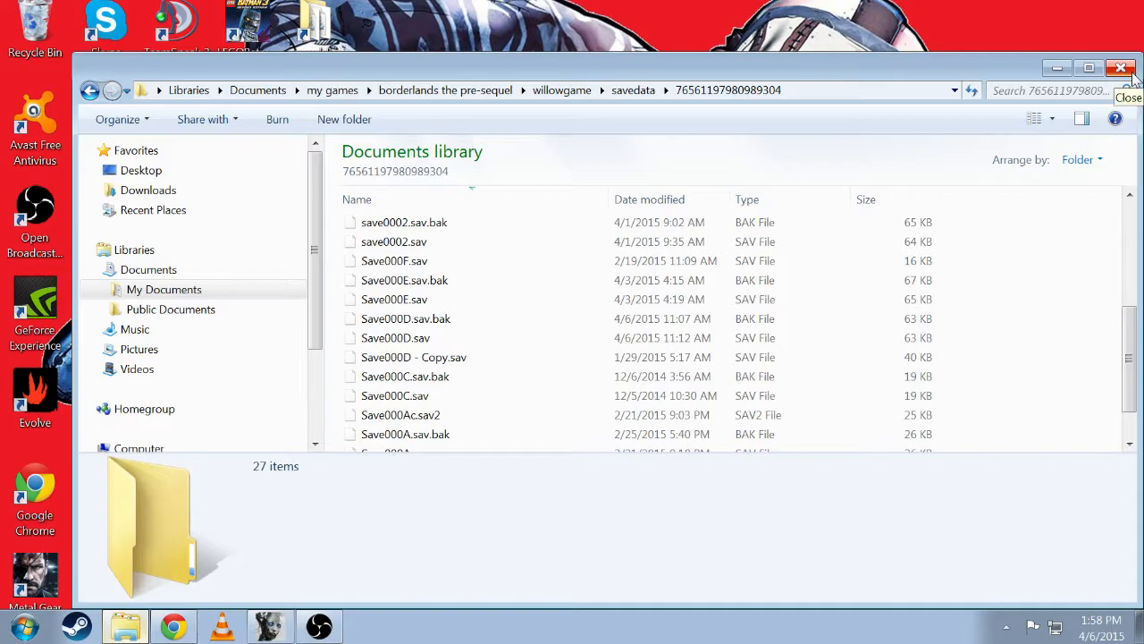